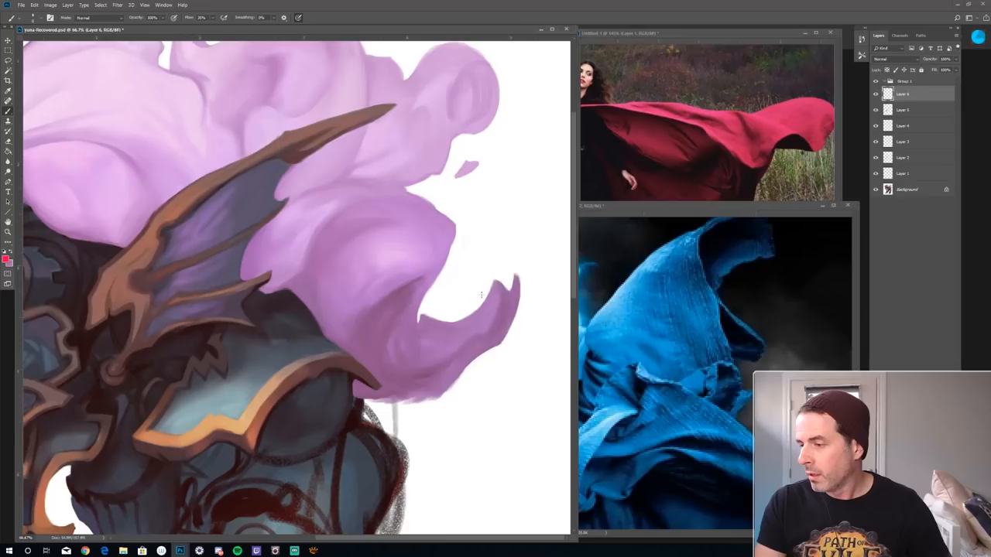
Step: Set the foreground paint colour to a fresh purple for the new cloth tendril
click(7, 258)
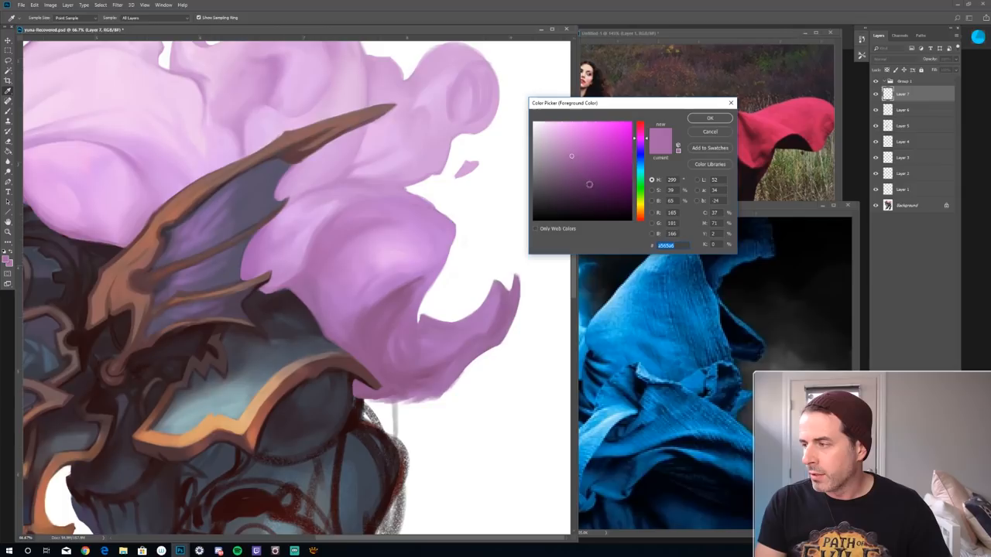
click(709, 118)
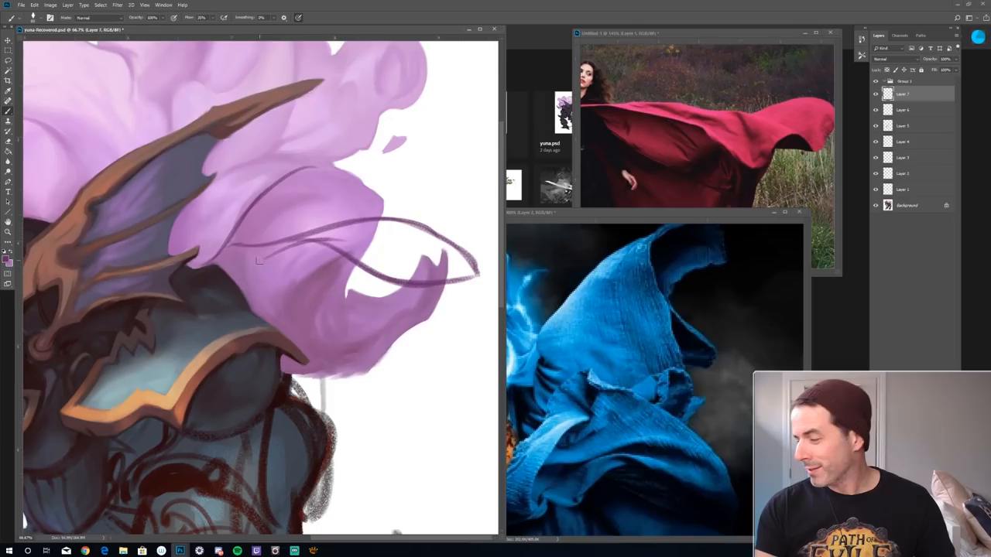
Step: Brush purple along the curving outline to fill in the new cloth tendril
drag(255, 260, 394, 247)
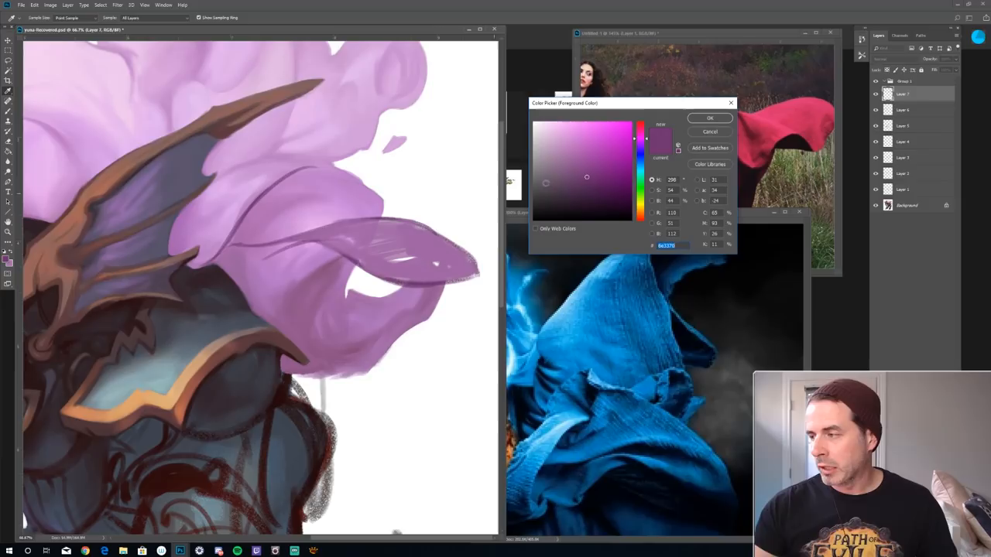
Step: Choose a deeper purple for the fold shadows, then reach the layer blending-mode list
click(709, 118)
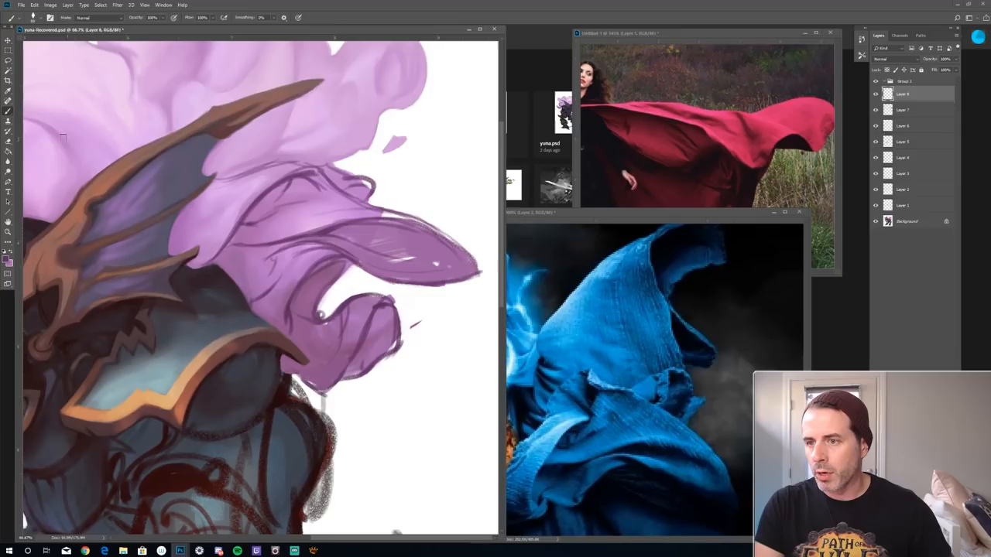
click(895, 59)
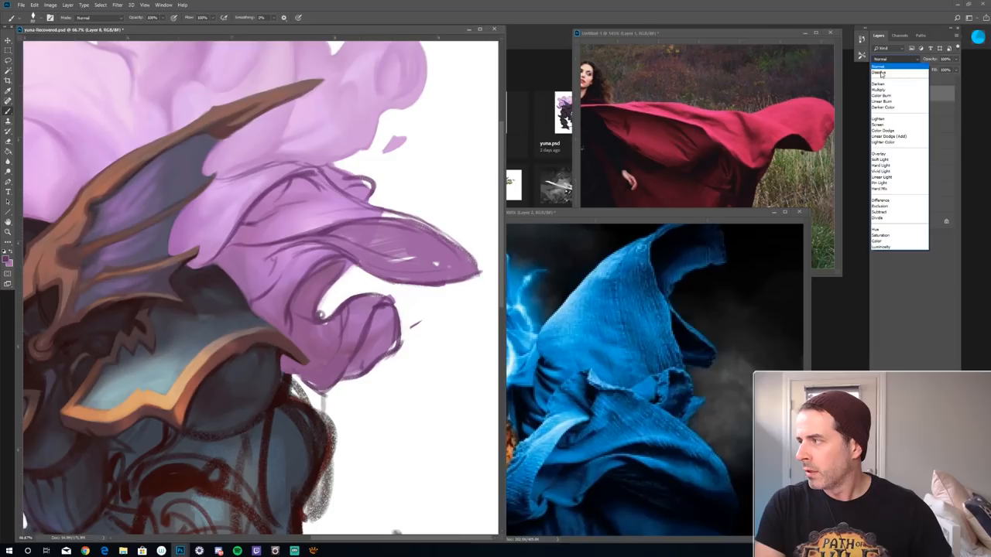